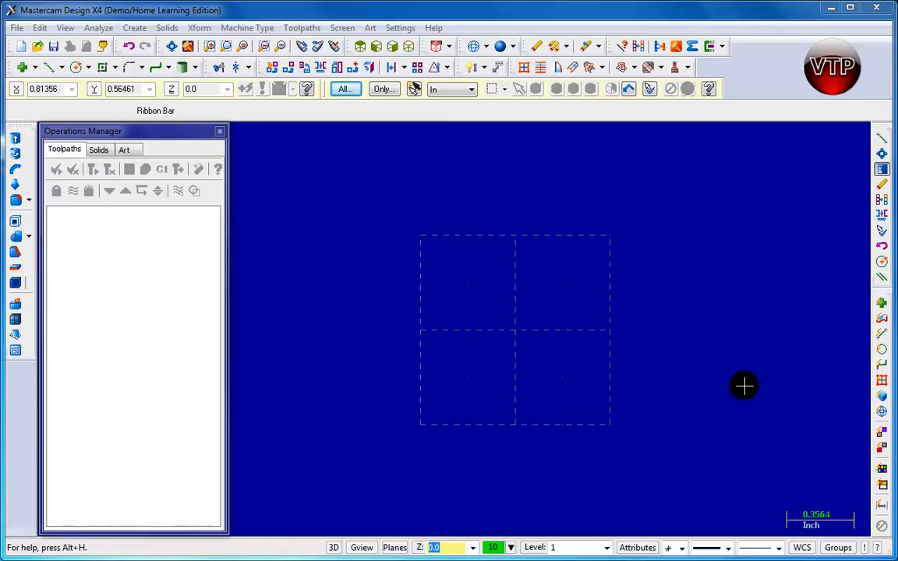
{"action": "mouse_move", "coordinate": [747, 372]}
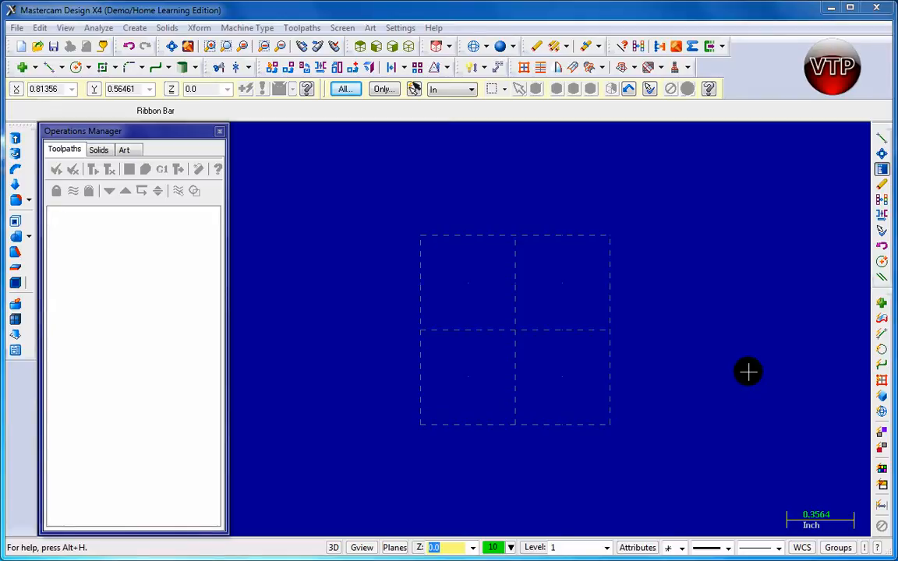
{"action": "mouse_move", "coordinate": [614, 164]}
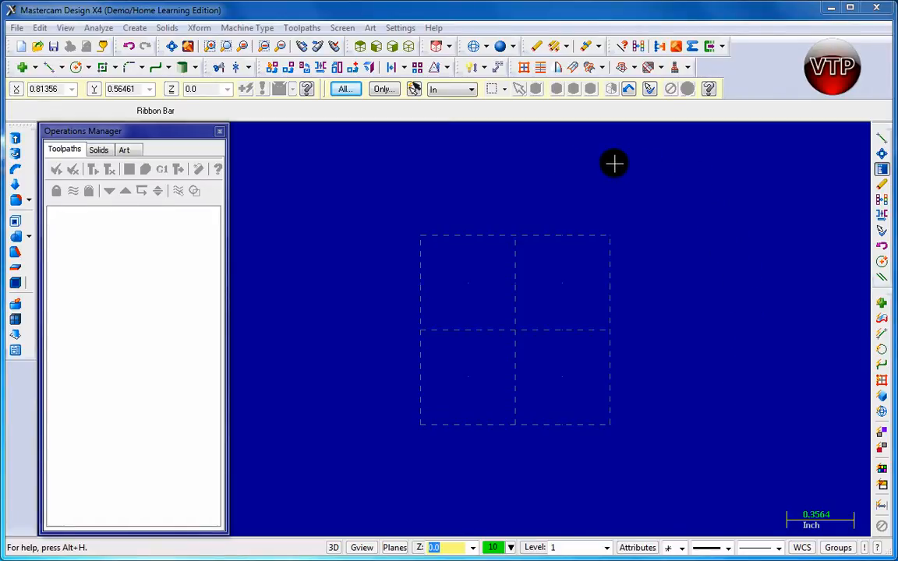
{"action": "mouse_move", "coordinate": [301, 281]}
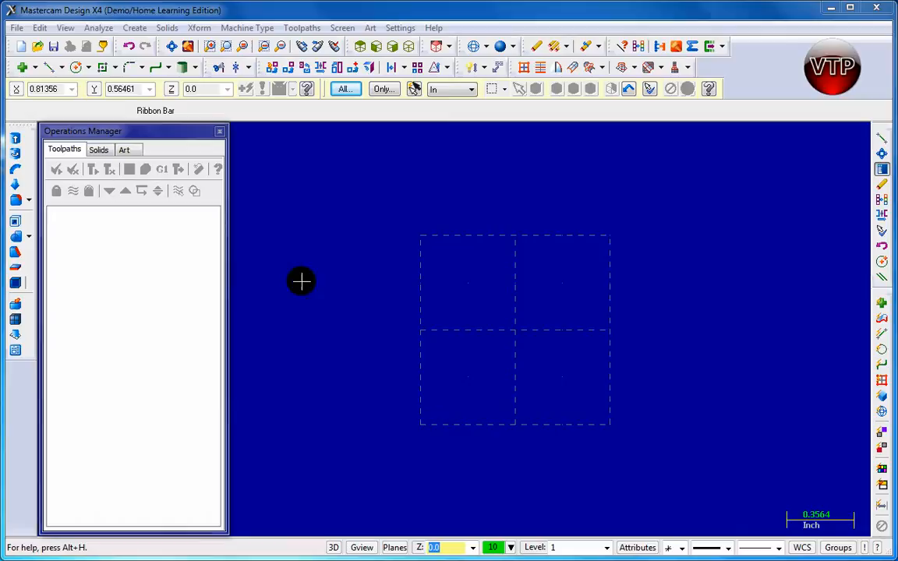
{"action": "mouse_move", "coordinate": [172, 362]}
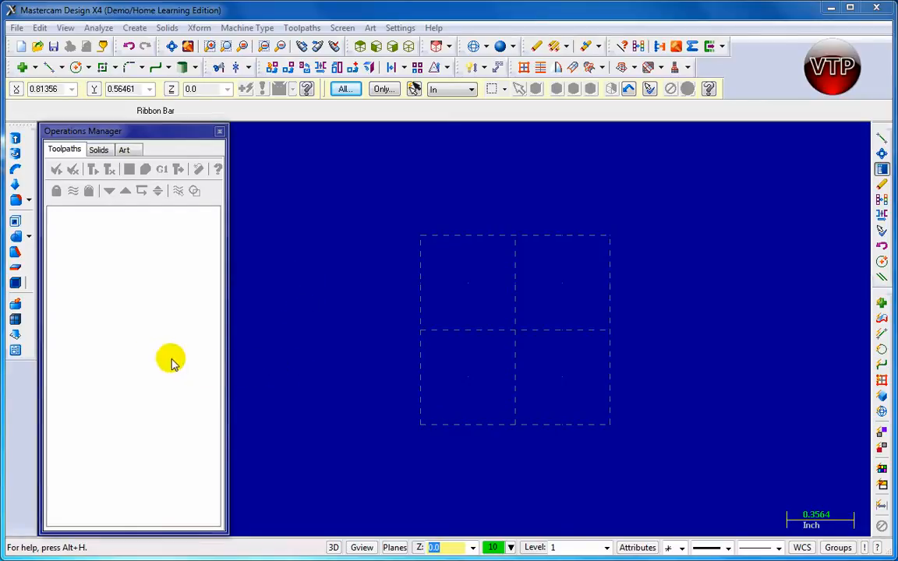
{"action": "mouse_move", "coordinate": [121, 290]}
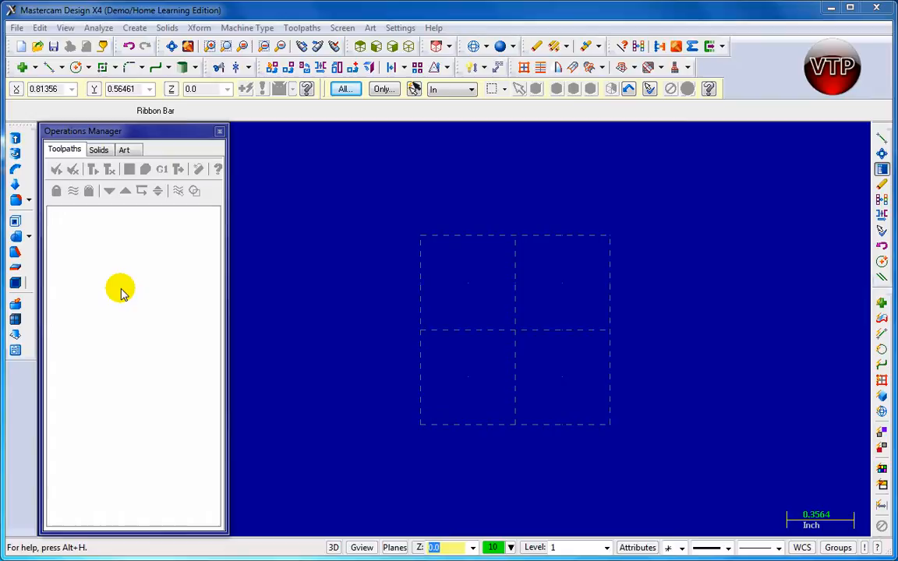
{"action": "mouse_move", "coordinate": [104, 273]}
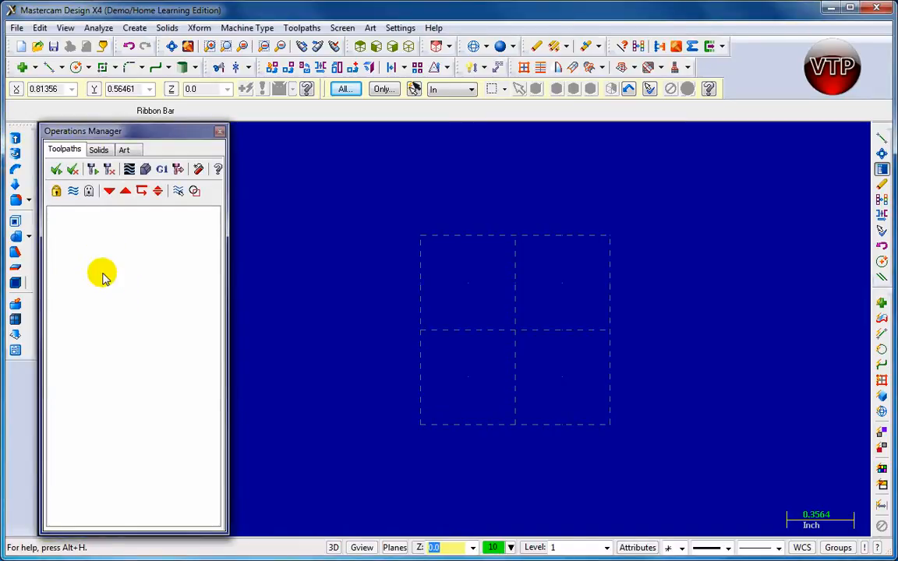
{"action": "mouse_move", "coordinate": [109, 257]}
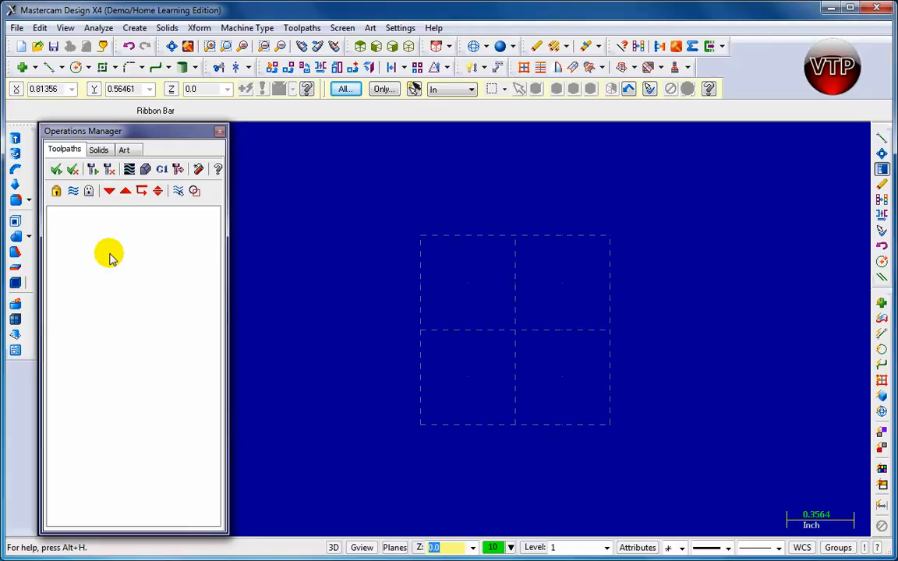
{"action": "mouse_move", "coordinate": [273, 406]}
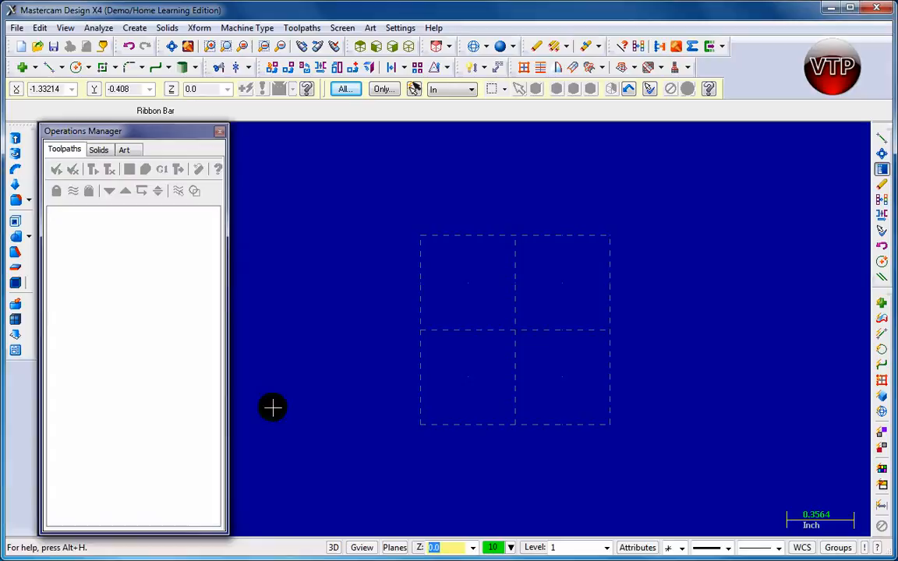
{"action": "mouse_move", "coordinate": [340, 179]}
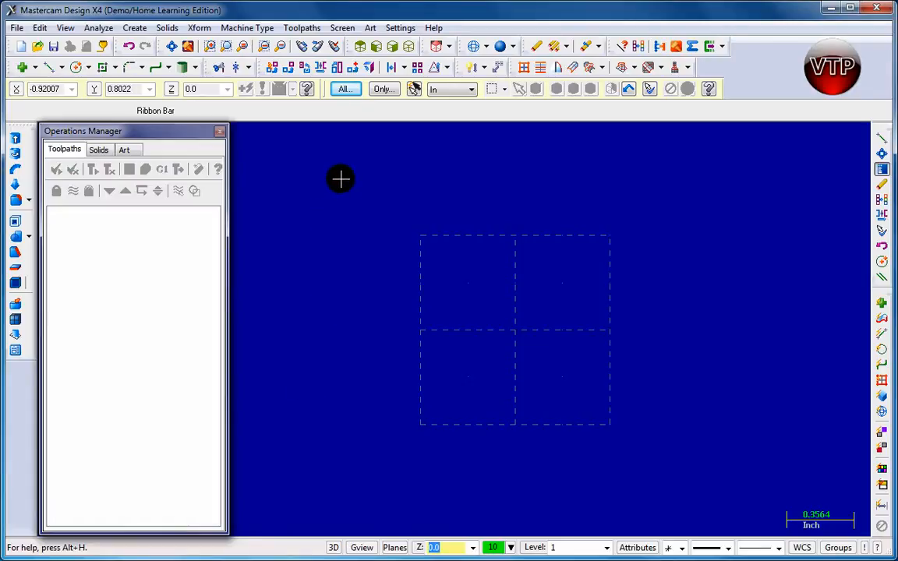
{"action": "right_click", "coordinate": [341, 180]}
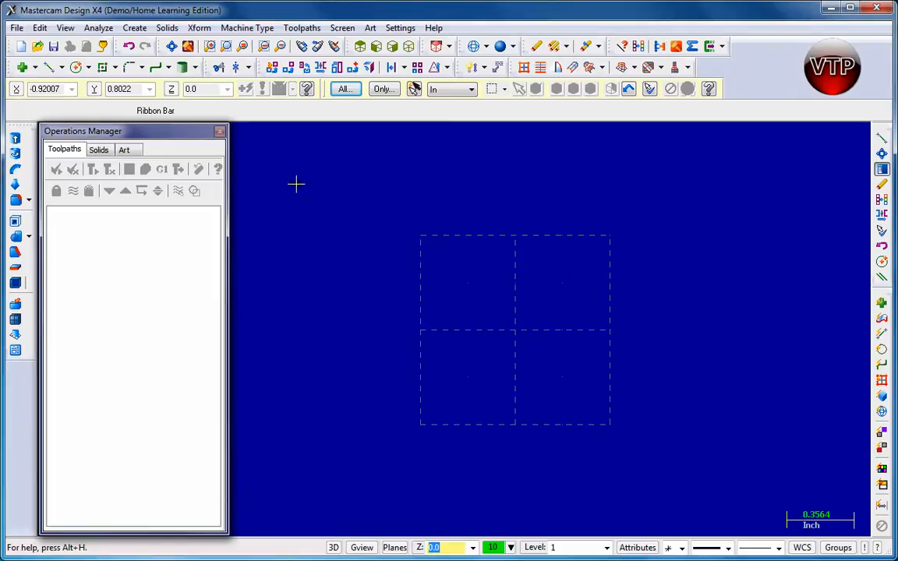
{"action": "mouse_move", "coordinate": [296, 185]}
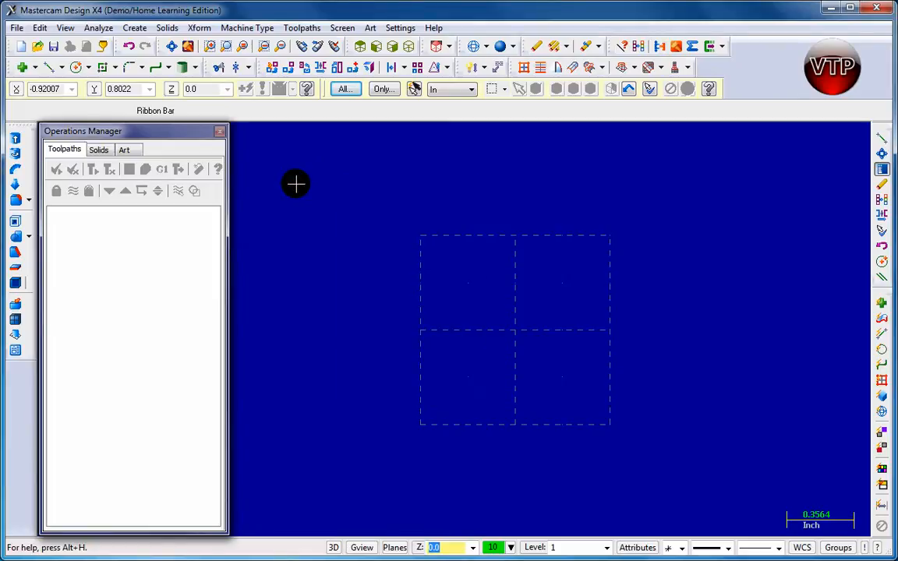
{"action": "mouse_move", "coordinate": [314, 181]}
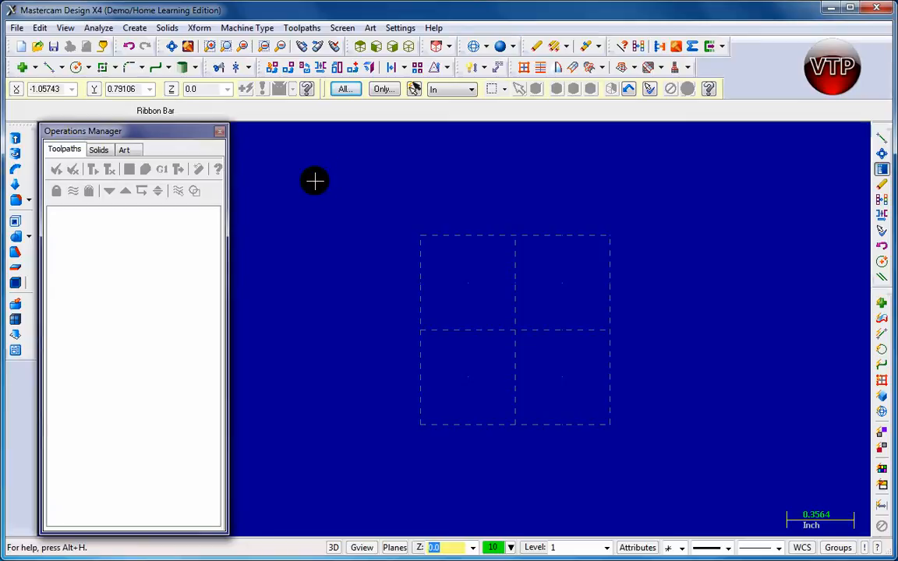
{"action": "mouse_move", "coordinate": [312, 191]}
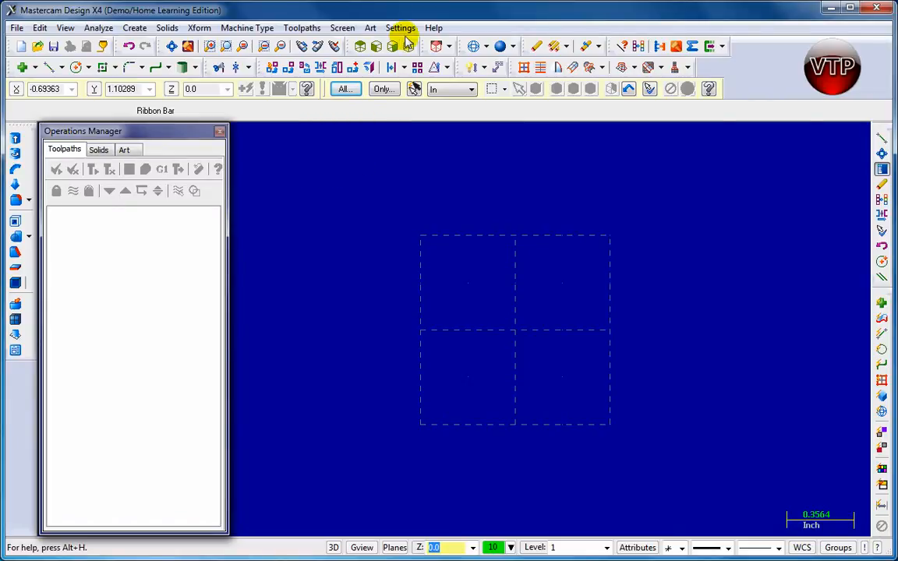
{"action": "mouse_move", "coordinate": [16, 29]}
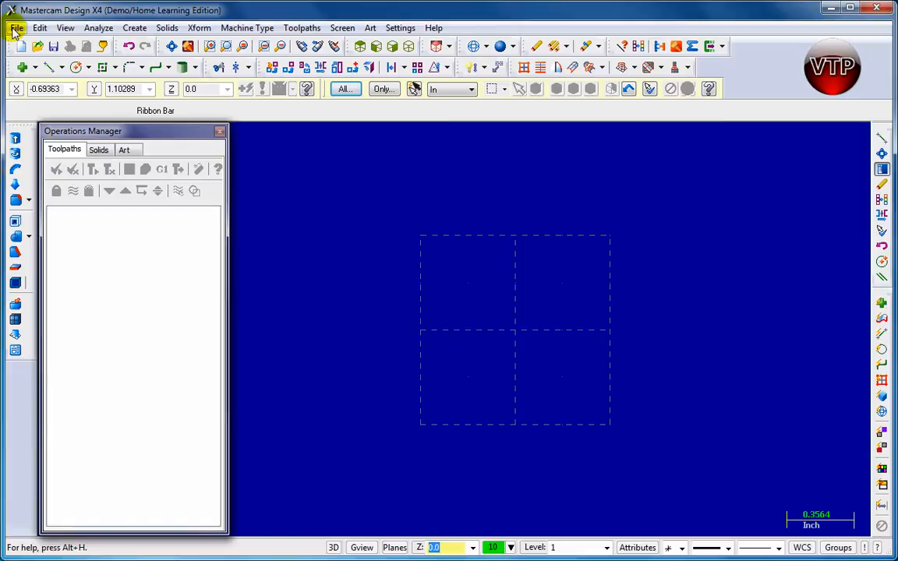
{"action": "mouse_move", "coordinate": [66, 28]}
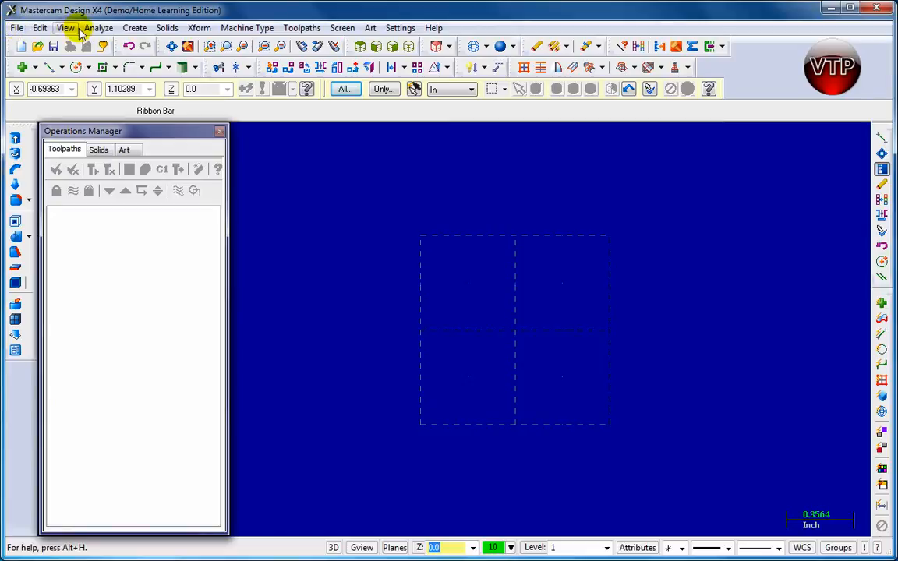
{"action": "mouse_move", "coordinate": [16, 28]}
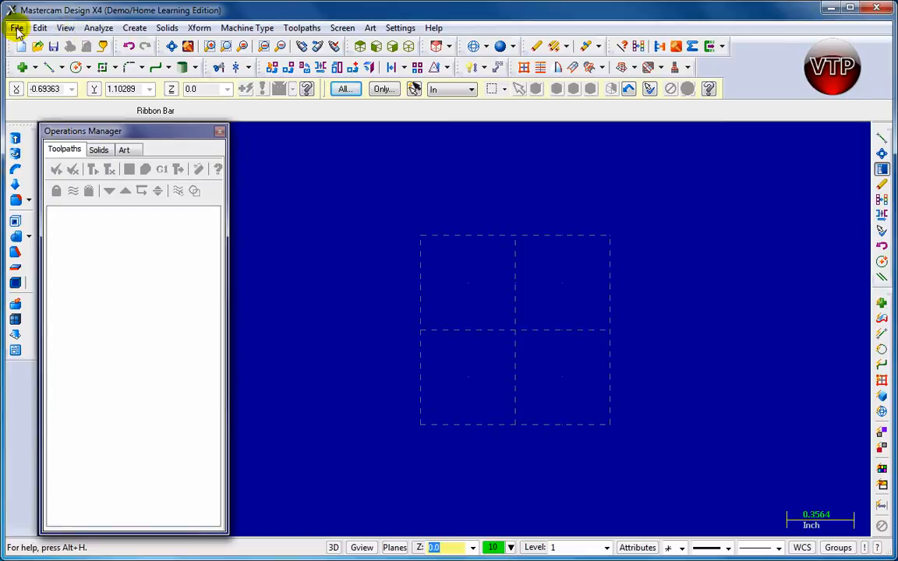
{"action": "mouse_move", "coordinate": [65, 28]}
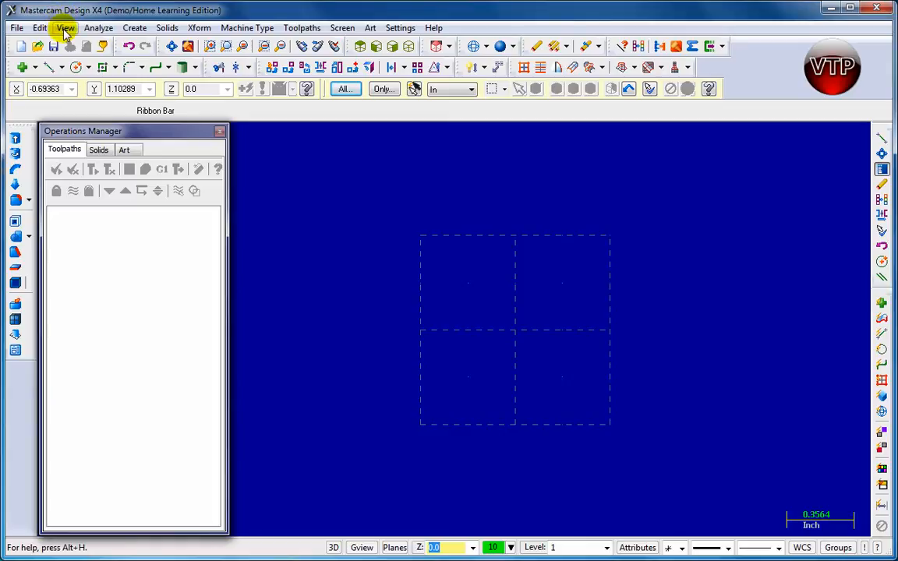
{"action": "mouse_move", "coordinate": [76, 48]}
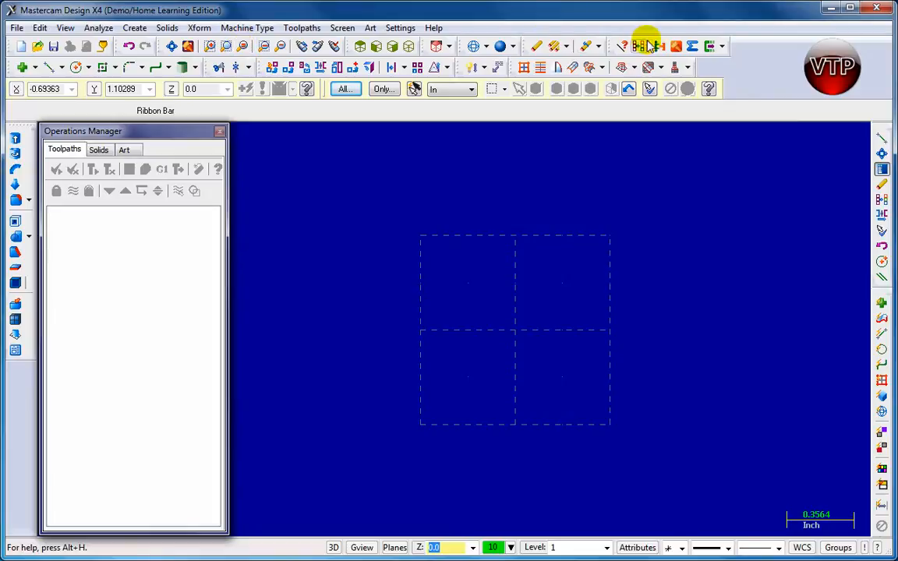
{"action": "mouse_move", "coordinate": [353, 82]}
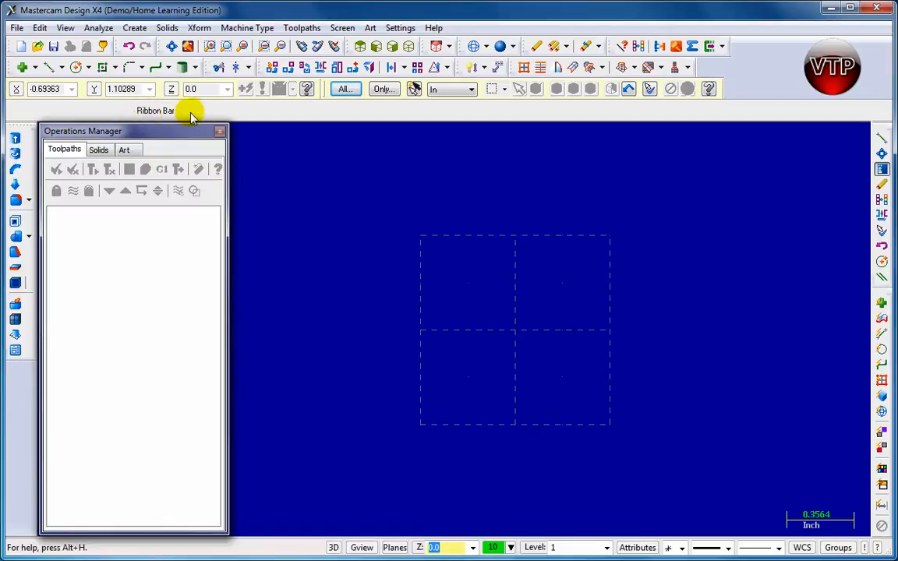
{"action": "mouse_move", "coordinate": [120, 117]}
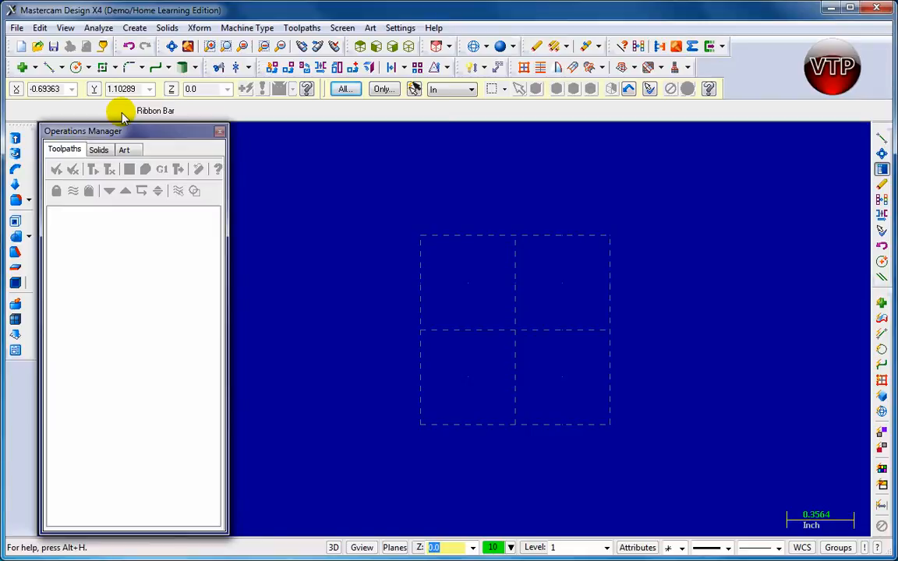
{"action": "mouse_move", "coordinate": [70, 136]}
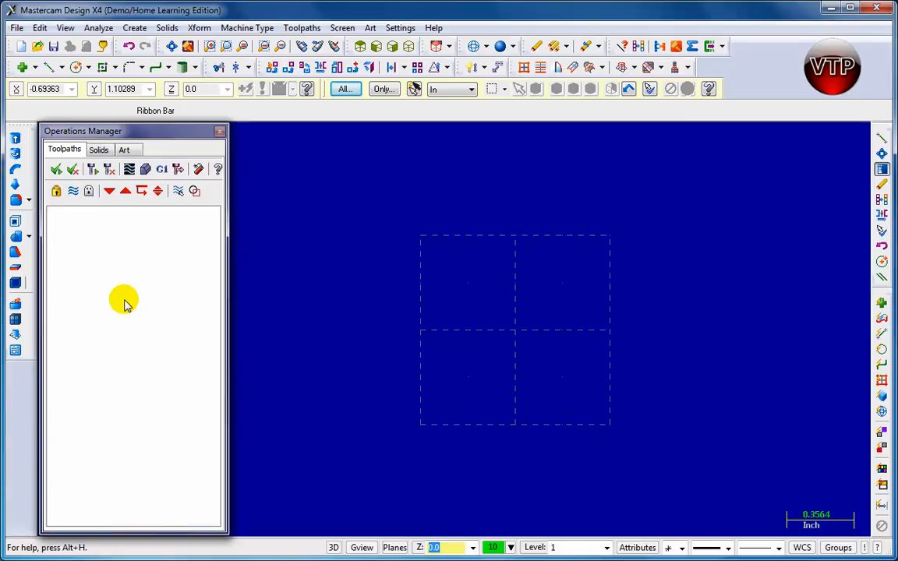
{"action": "mouse_move", "coordinate": [84, 249]}
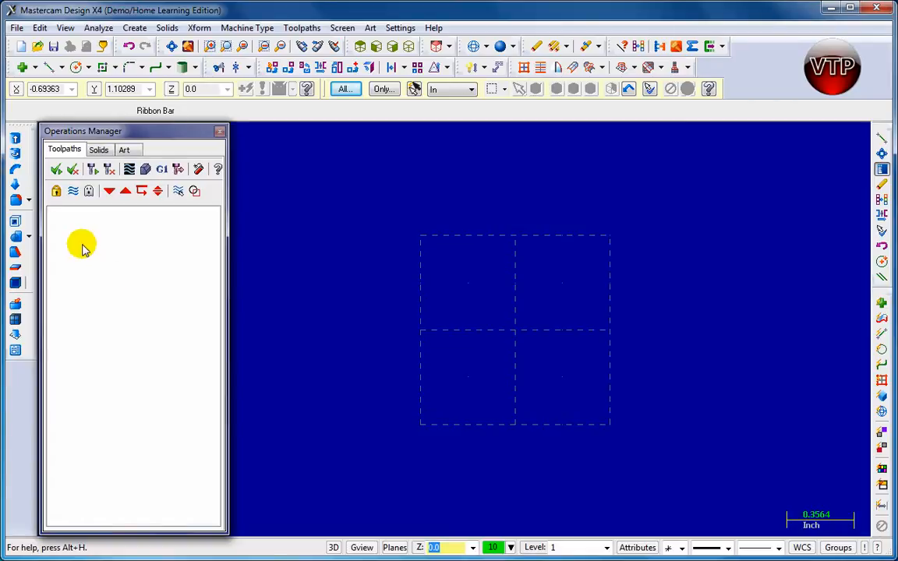
{"action": "mouse_move", "coordinate": [66, 231]}
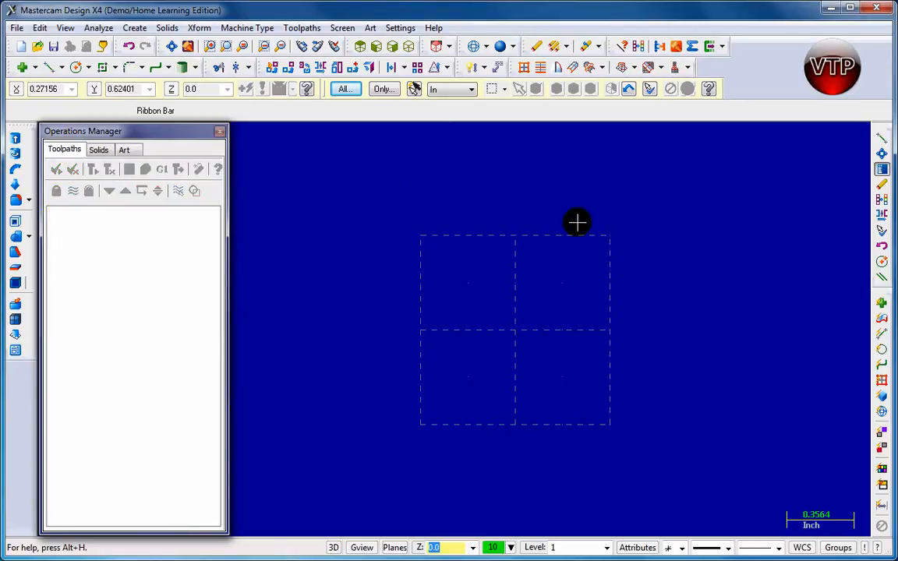
{"action": "mouse_move", "coordinate": [55, 224]}
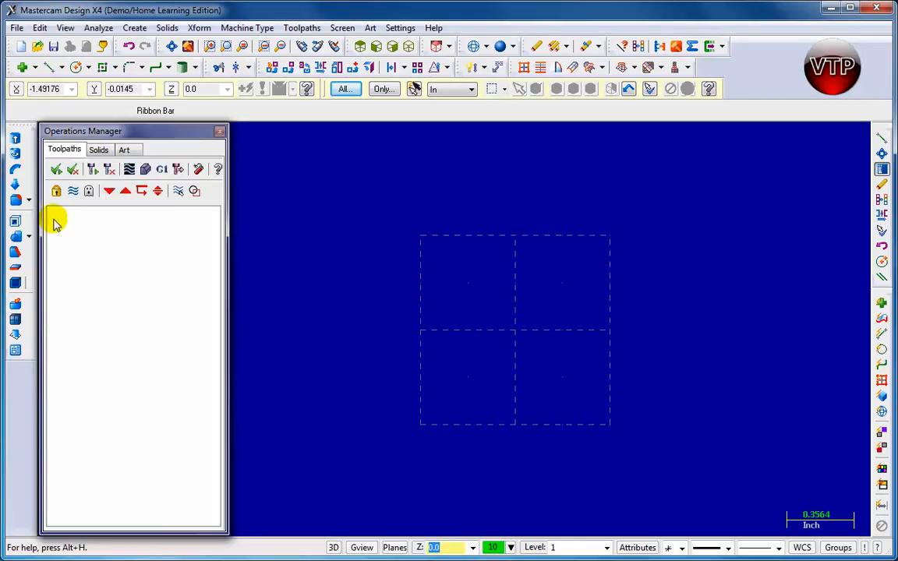
{"action": "mouse_move", "coordinate": [69, 227]}
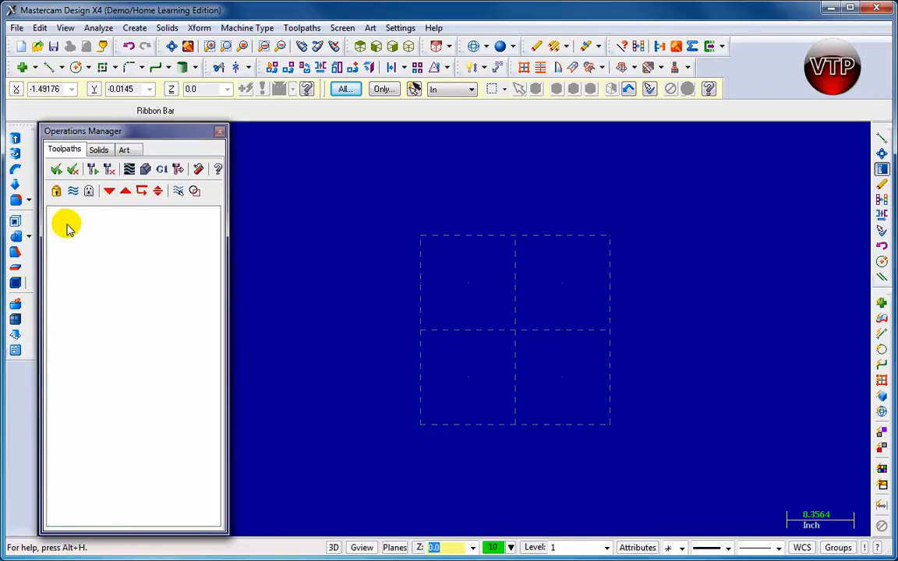
{"action": "mouse_move", "coordinate": [116, 227]}
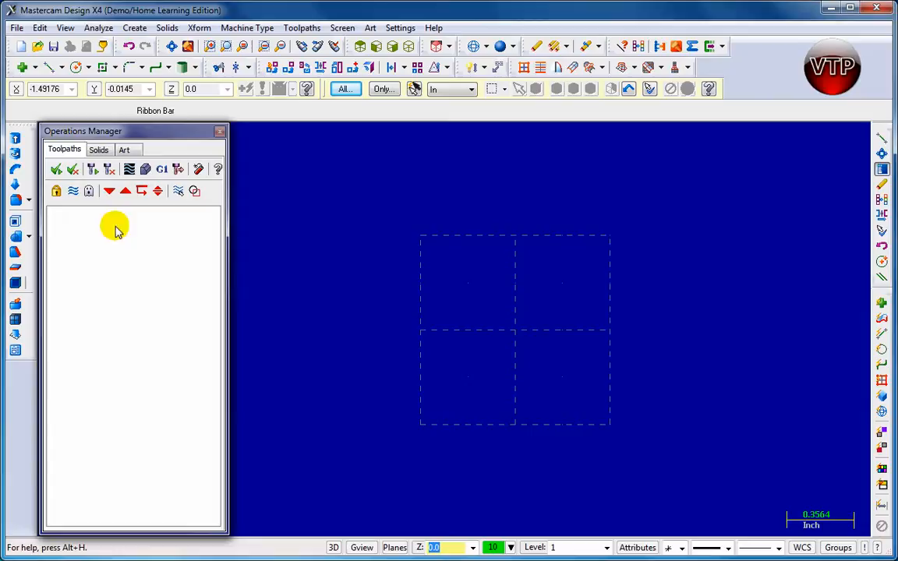
{"action": "mouse_move", "coordinate": [101, 220]}
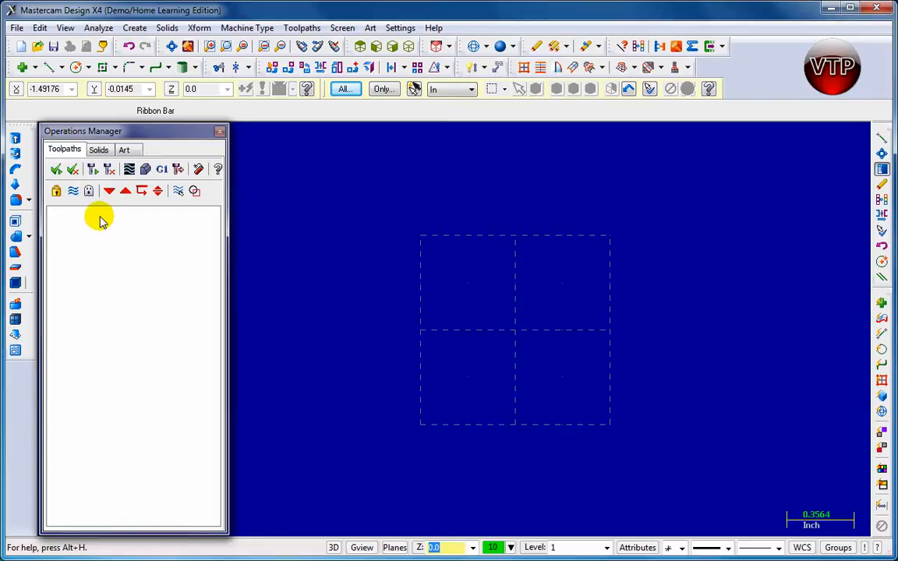
{"action": "mouse_move", "coordinate": [93, 452]}
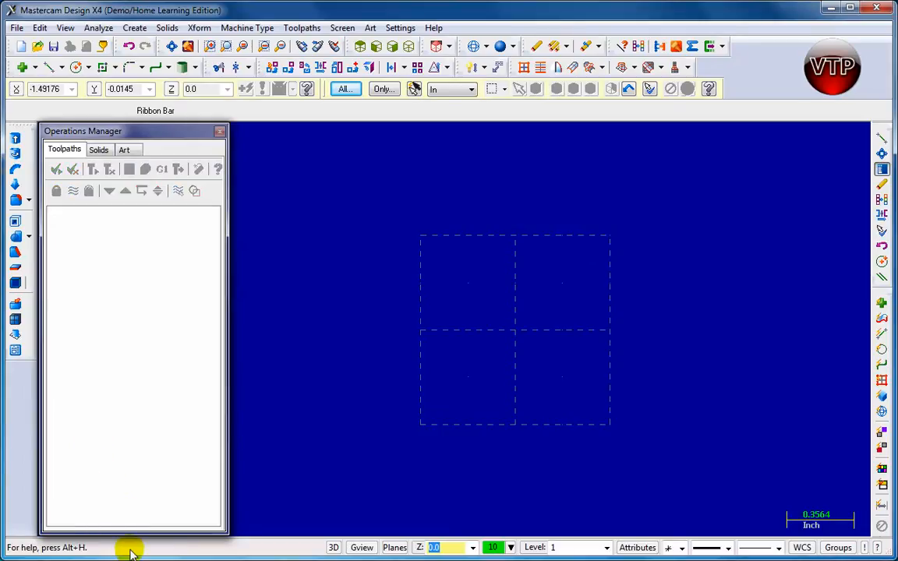
{"action": "mouse_move", "coordinate": [310, 549]}
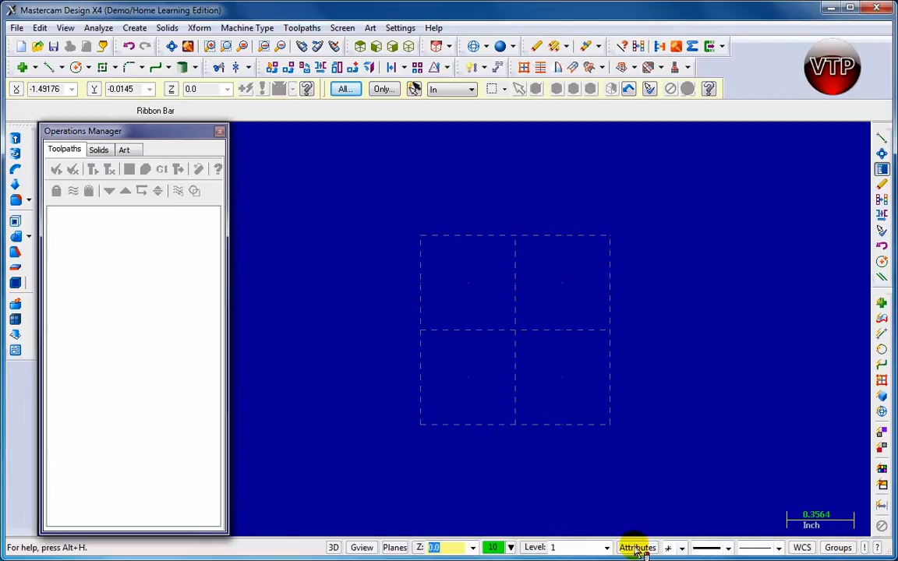
{"action": "mouse_move", "coordinate": [580, 551]}
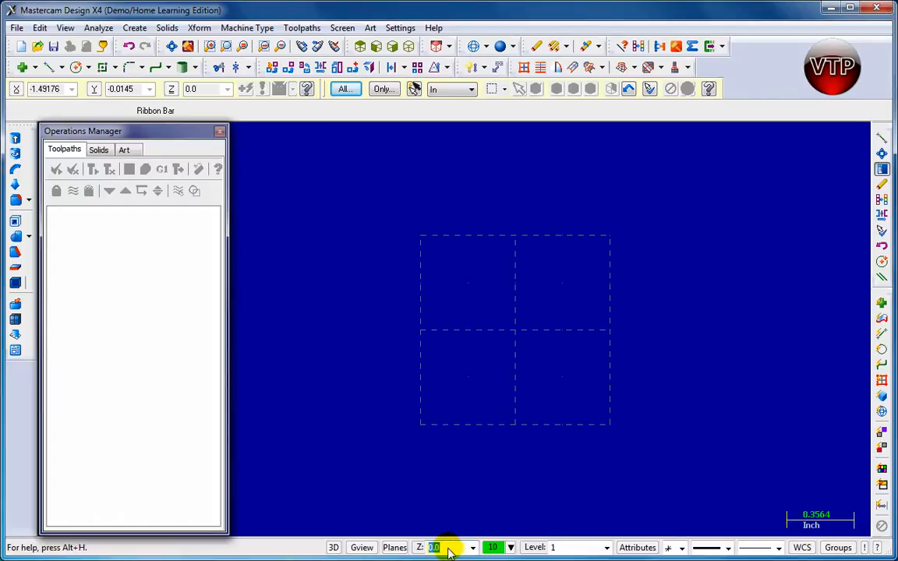
{"action": "mouse_move", "coordinate": [438, 472]}
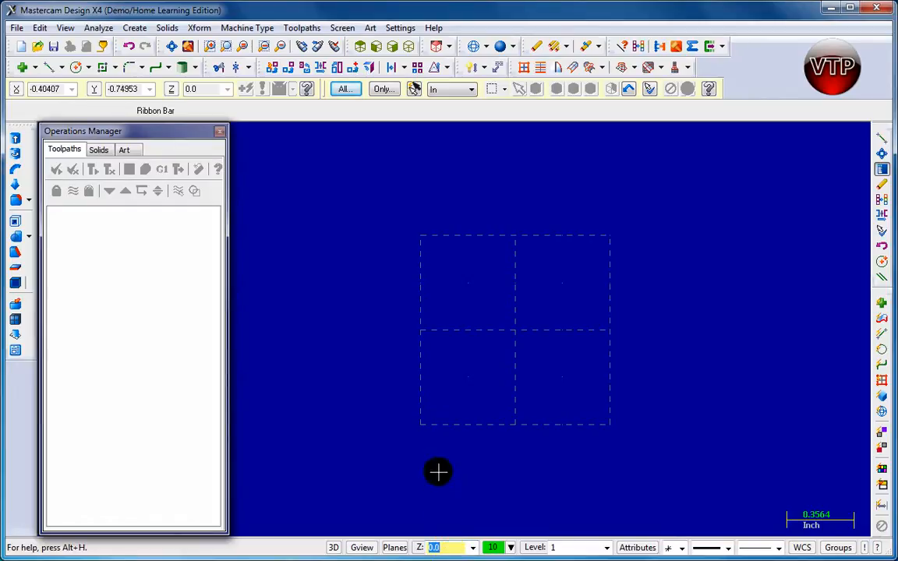
{"action": "mouse_move", "coordinate": [718, 456]}
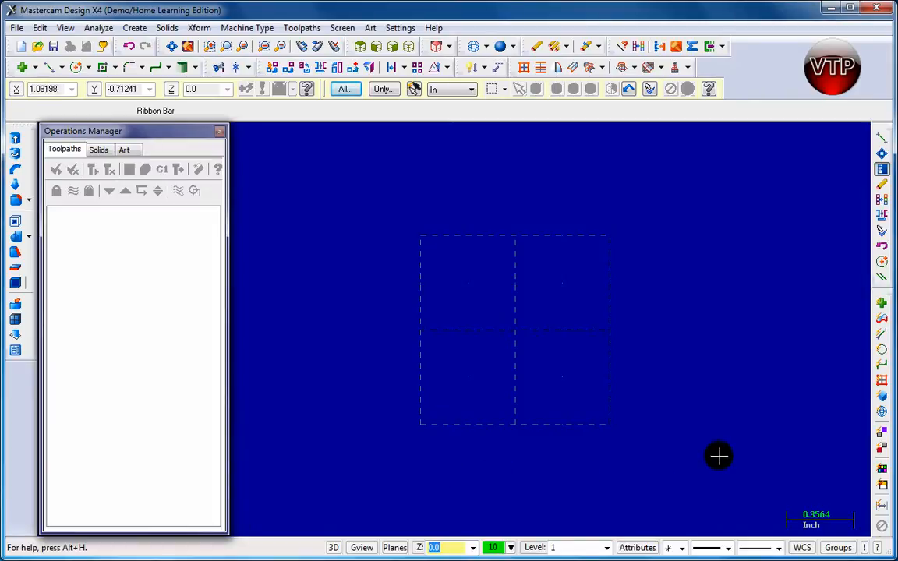
{"action": "mouse_move", "coordinate": [336, 221]}
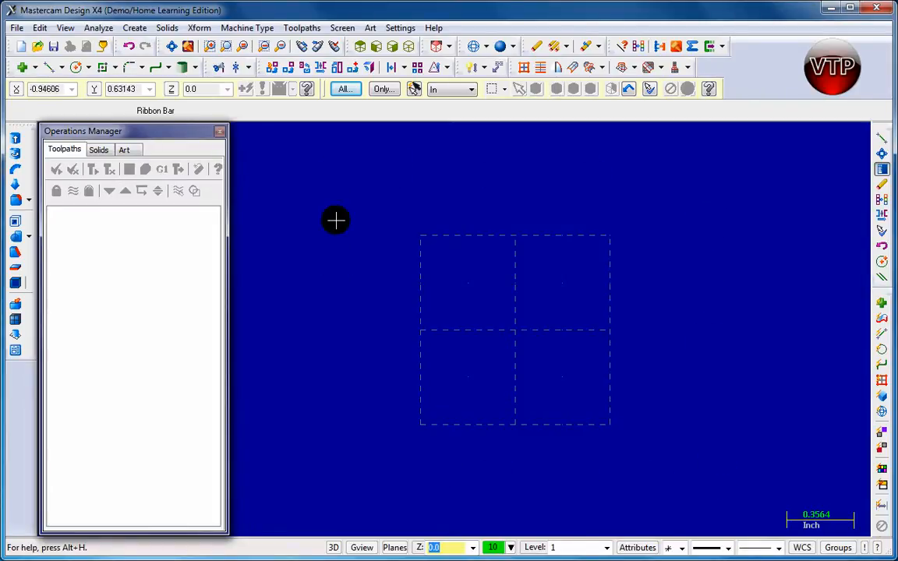
{"action": "mouse_move", "coordinate": [615, 393]}
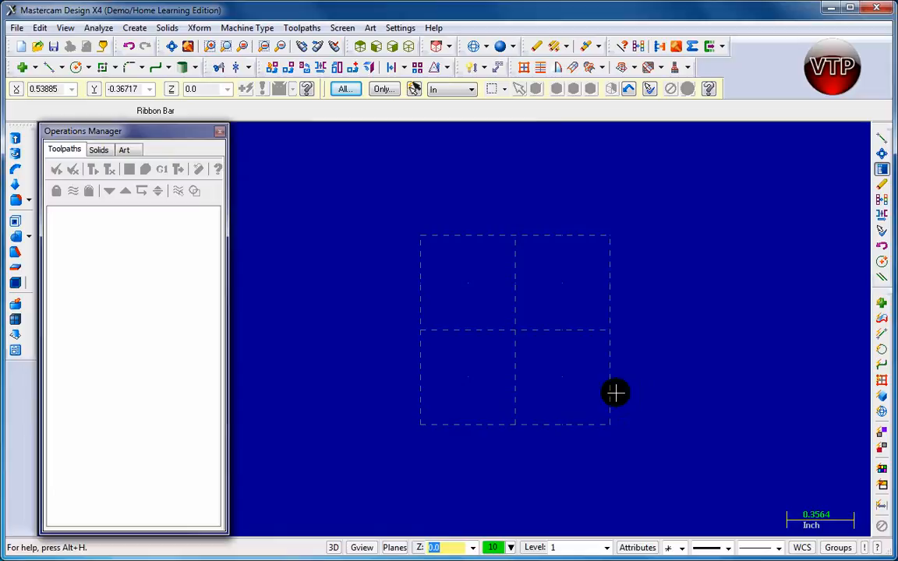
{"action": "mouse_move", "coordinate": [507, 230]}
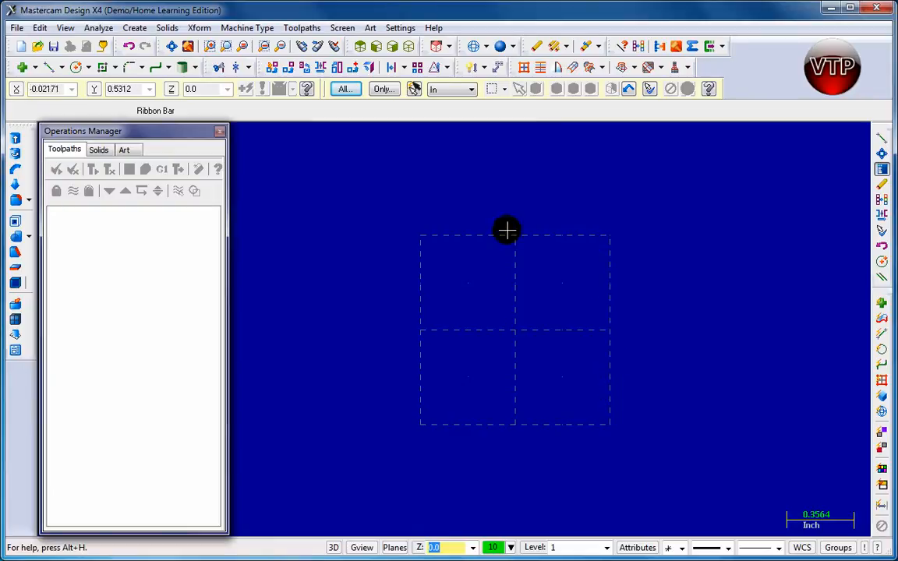
{"action": "mouse_move", "coordinate": [519, 410]}
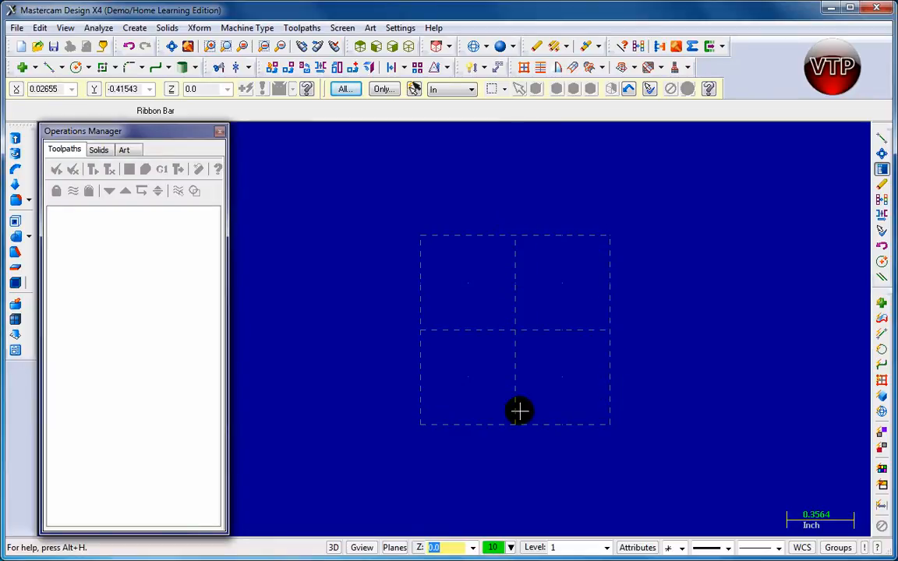
{"action": "mouse_move", "coordinate": [415, 329]}
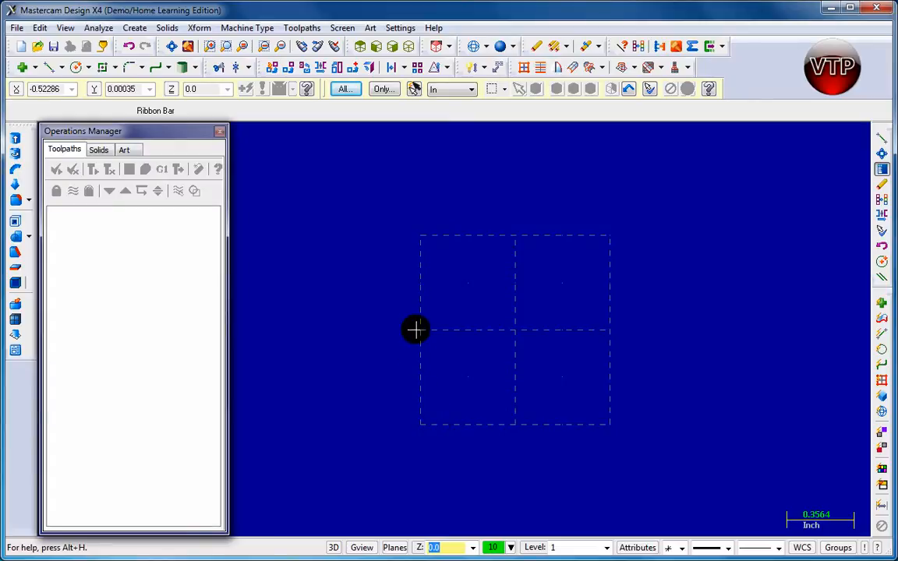
{"action": "mouse_move", "coordinate": [516, 329]}
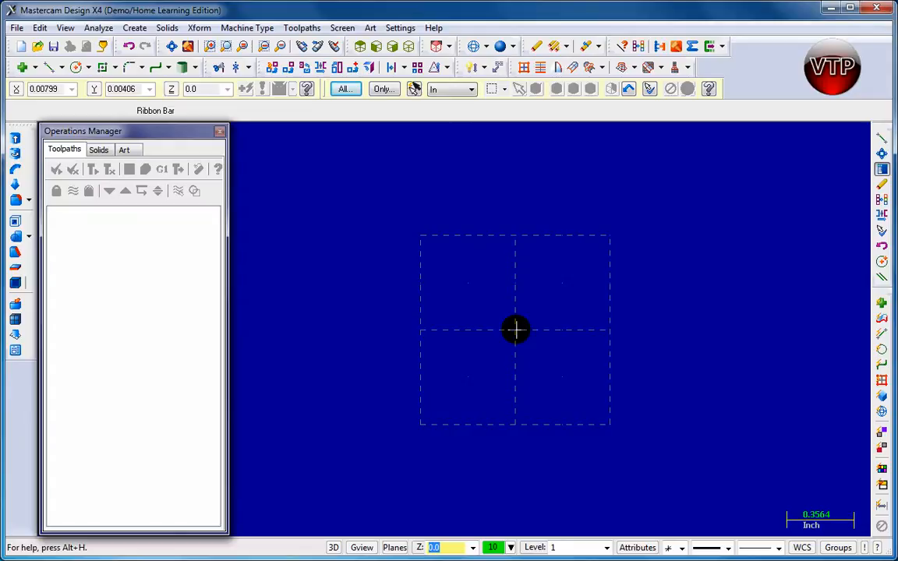
{"action": "mouse_move", "coordinate": [646, 423]}
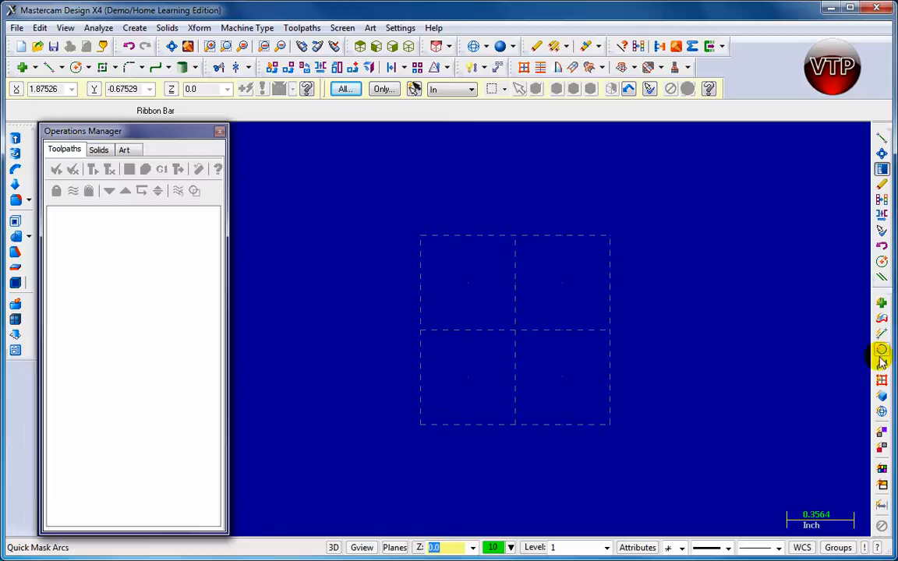
{"action": "mouse_move", "coordinate": [879, 180]}
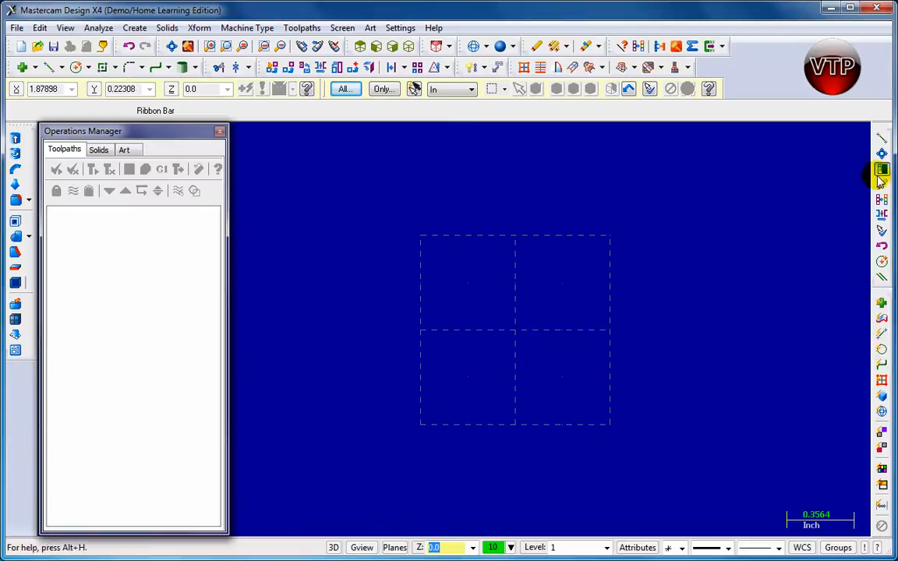
{"action": "mouse_move", "coordinate": [883, 453]}
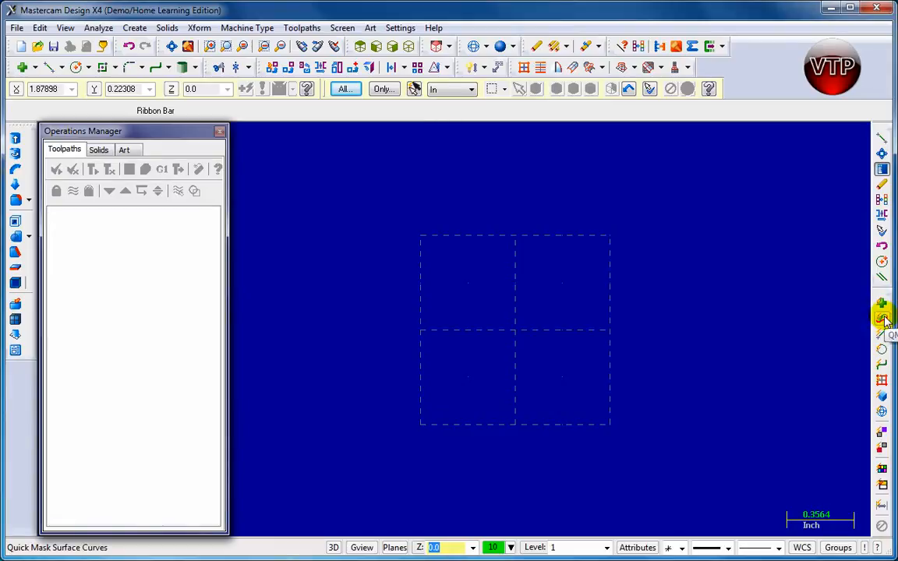
{"action": "mouse_move", "coordinate": [881, 294]}
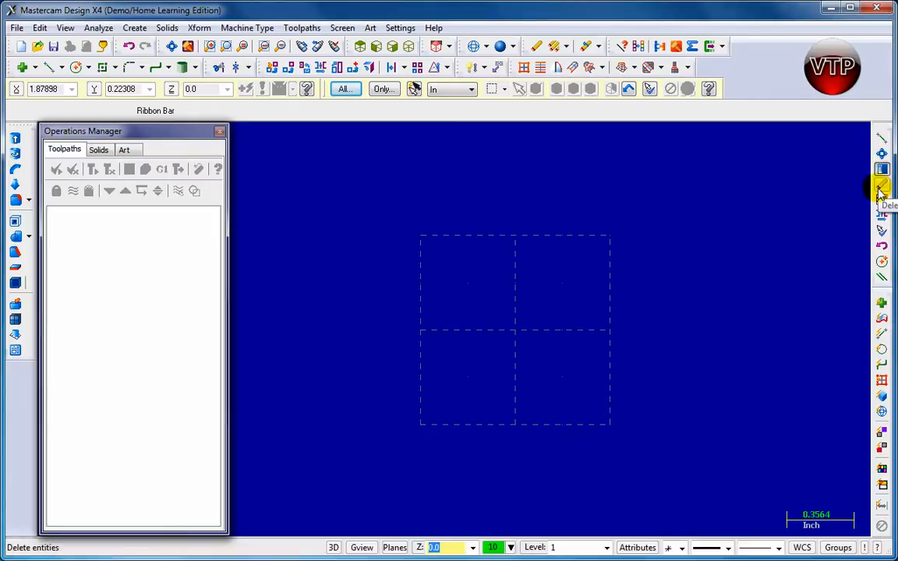
{"action": "mouse_move", "coordinate": [458, 40]}
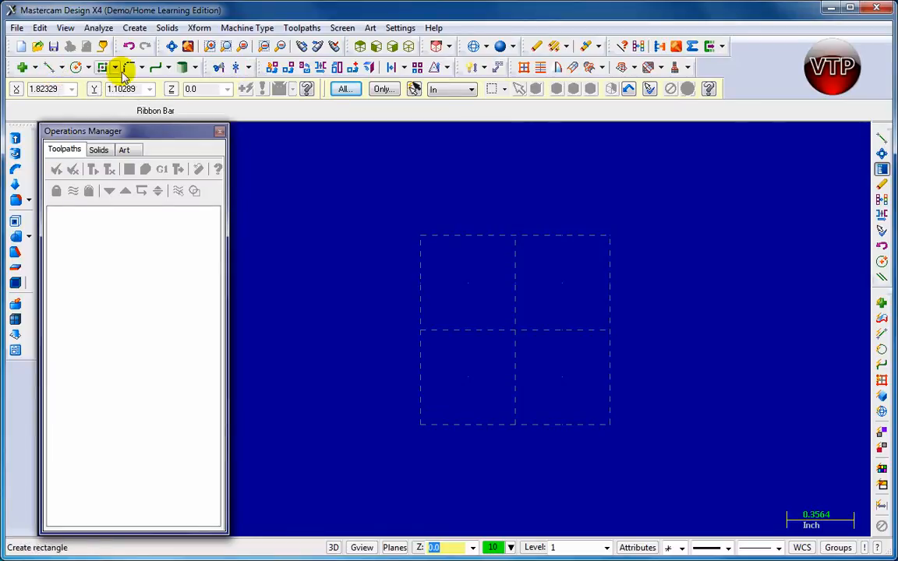
{"action": "mouse_move", "coordinate": [720, 143]}
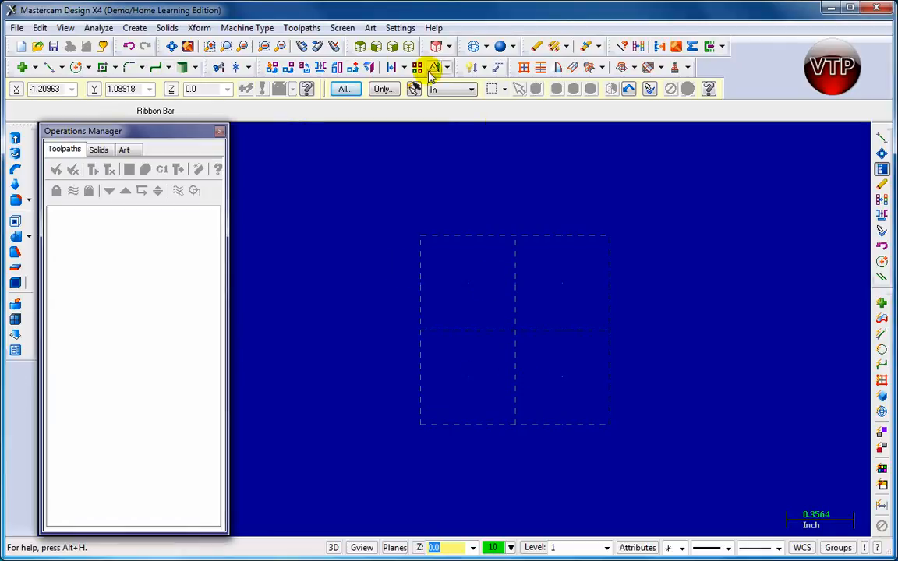
{"action": "mouse_move", "coordinate": [879, 146]}
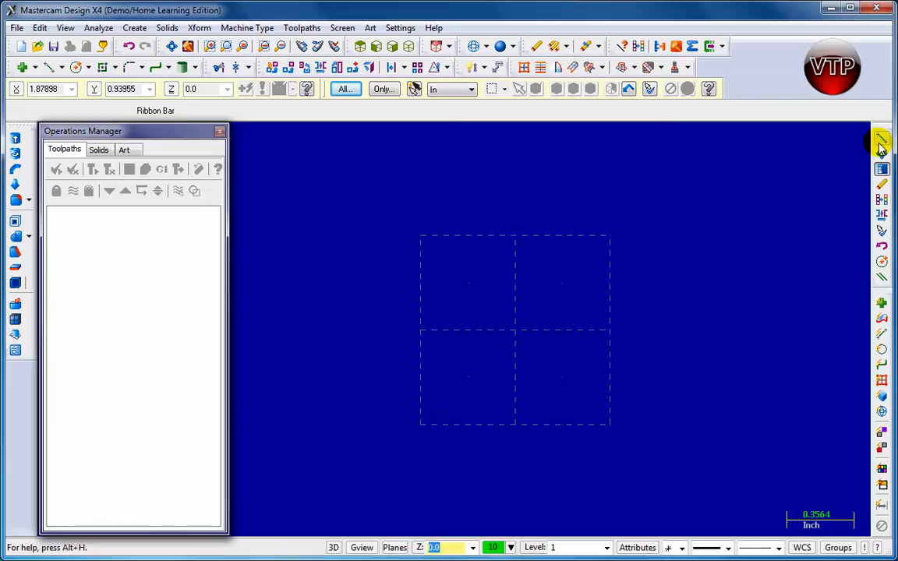
{"action": "mouse_move", "coordinate": [881, 380]}
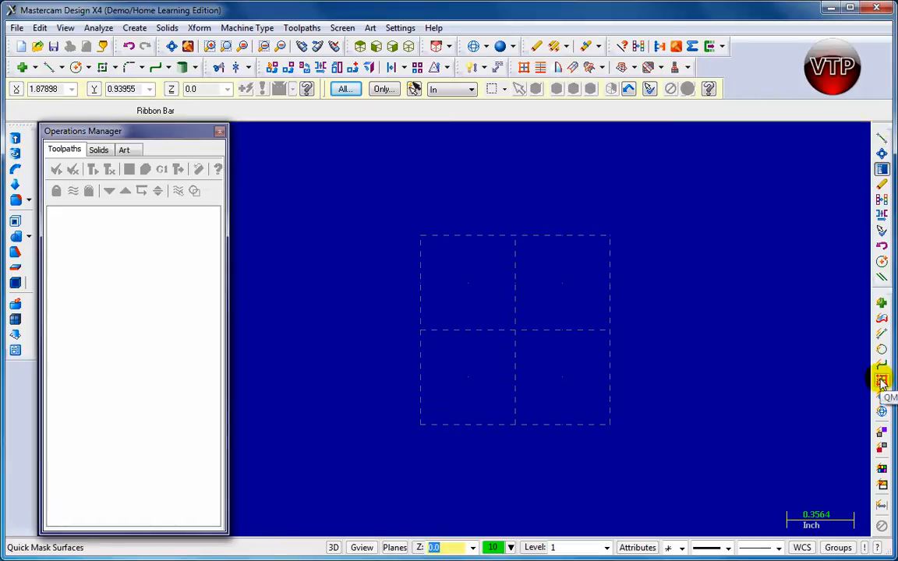